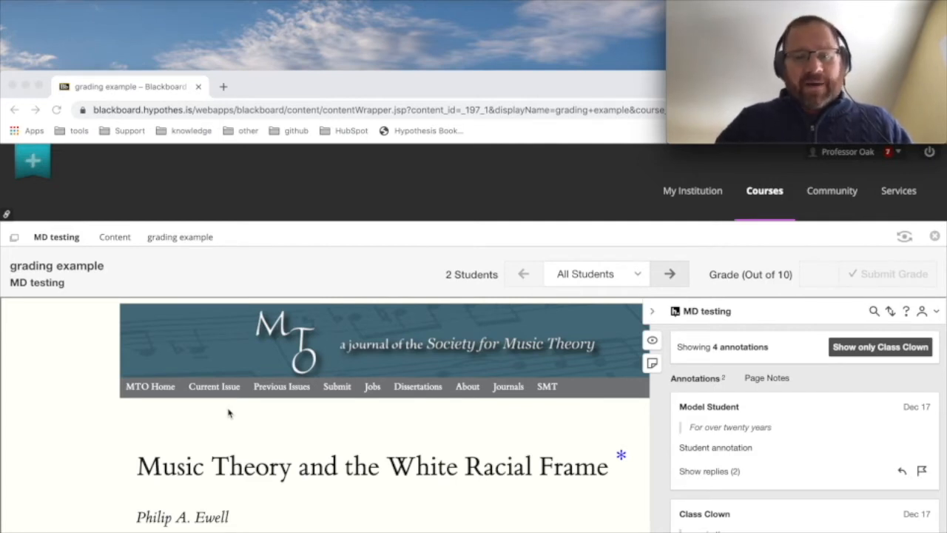
pyautogui.moveTo(253, 321)
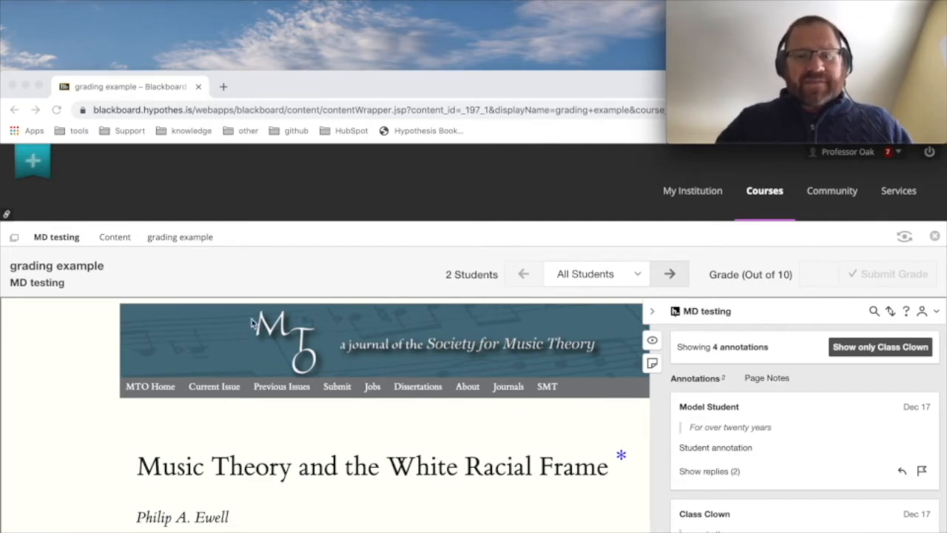
pyautogui.moveTo(398, 288)
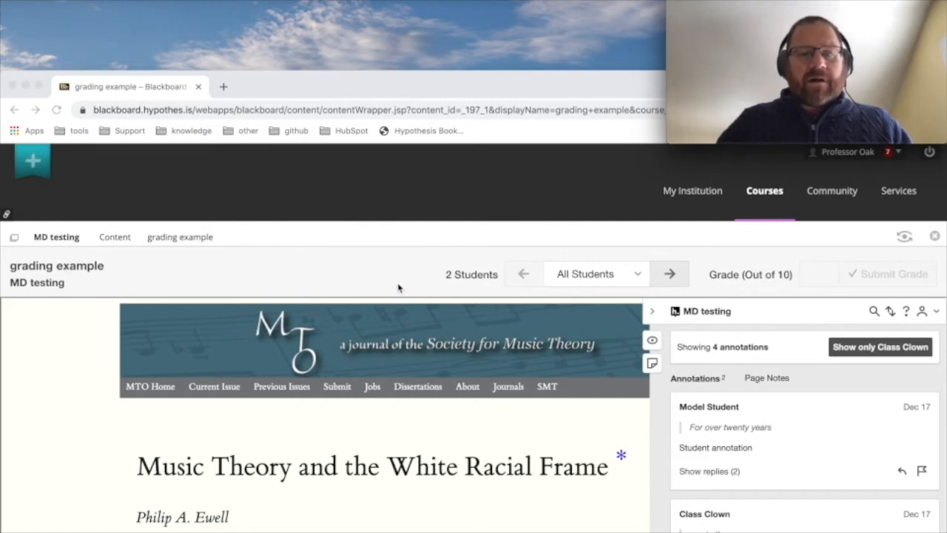
pyautogui.moveTo(349, 282)
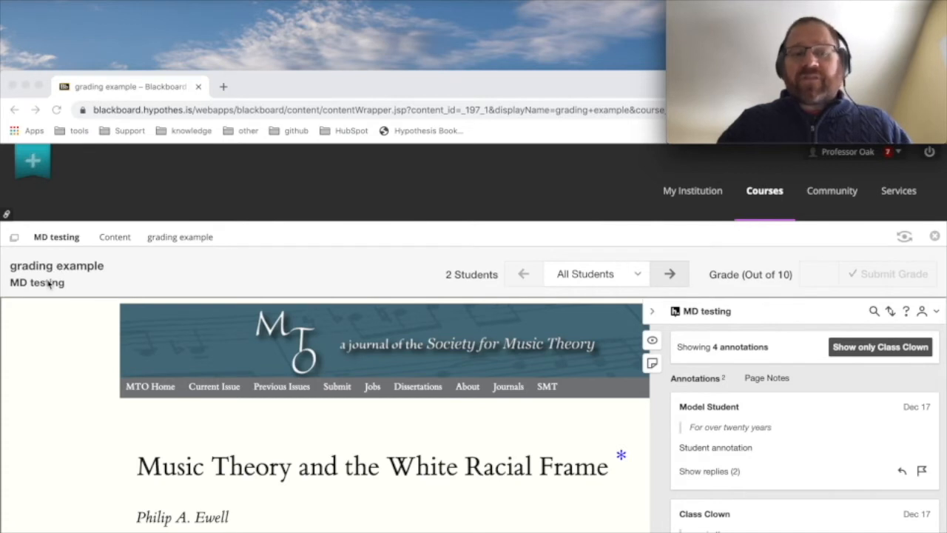
pyautogui.moveTo(608, 267)
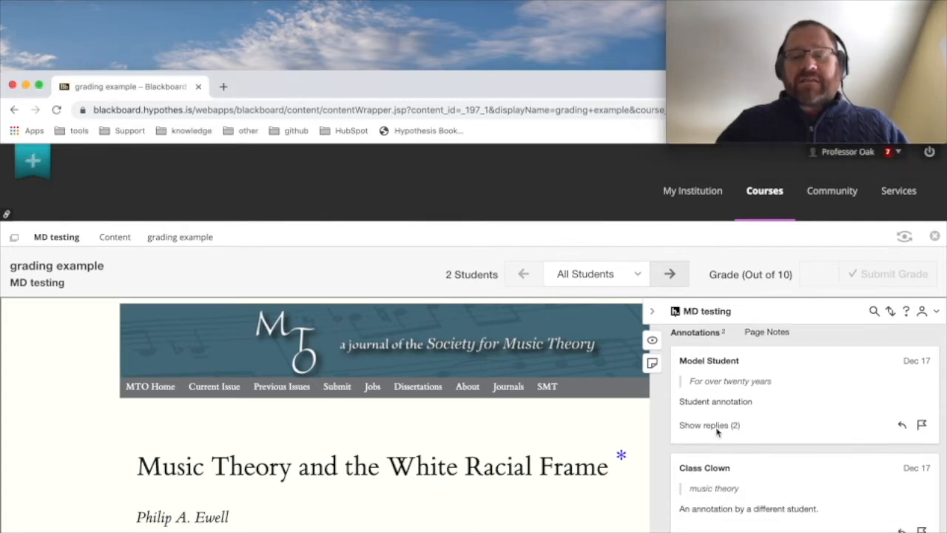
# Show the two replies on Model Student's annotation and open the student list
pyautogui.click(707, 425)
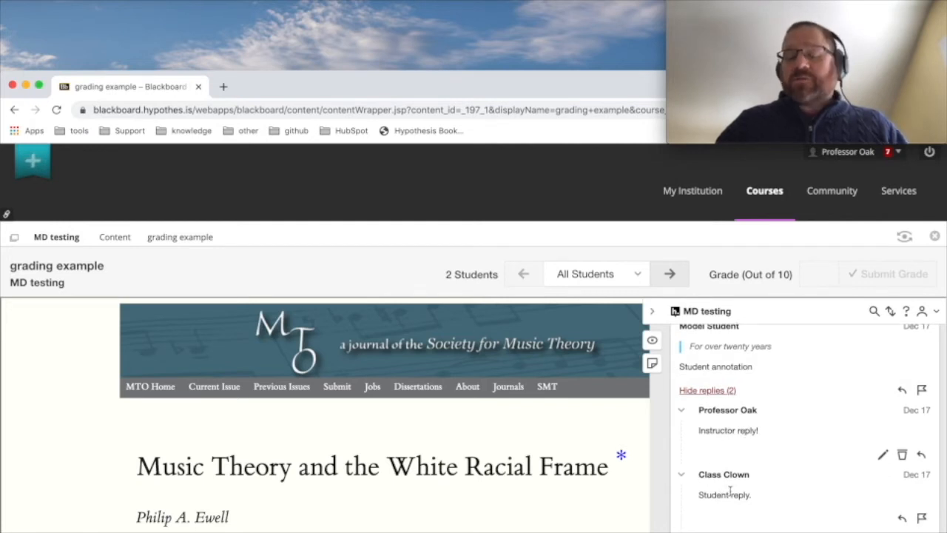
pyautogui.scroll(-3)
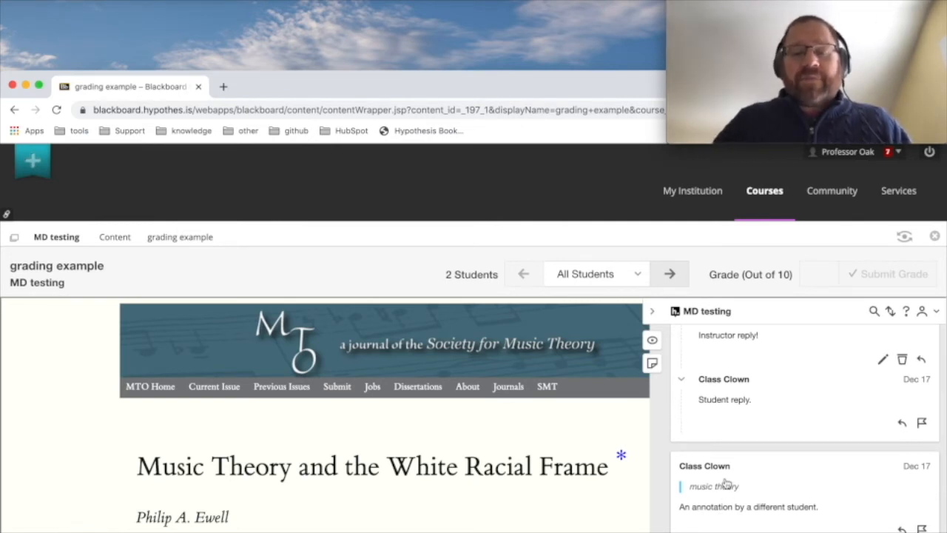
pyautogui.moveTo(521, 394)
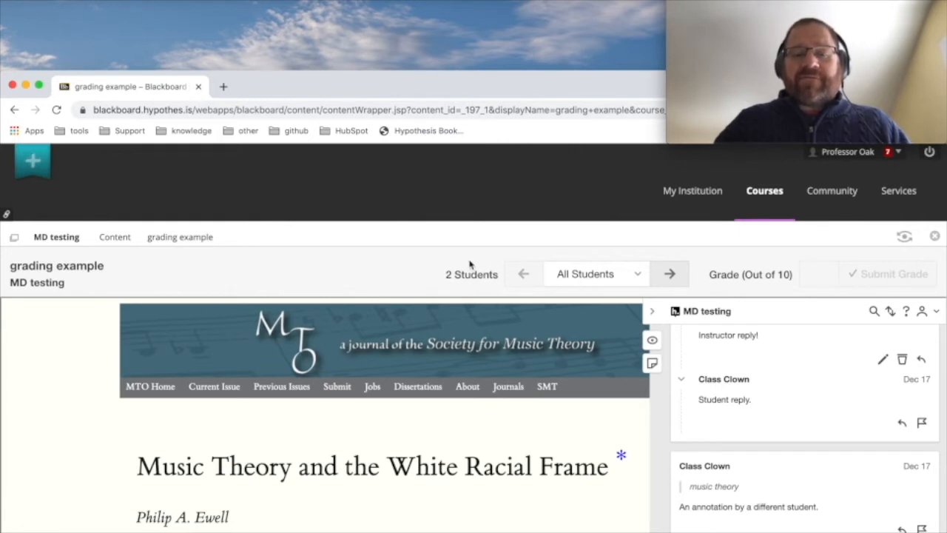
pyautogui.click(596, 274)
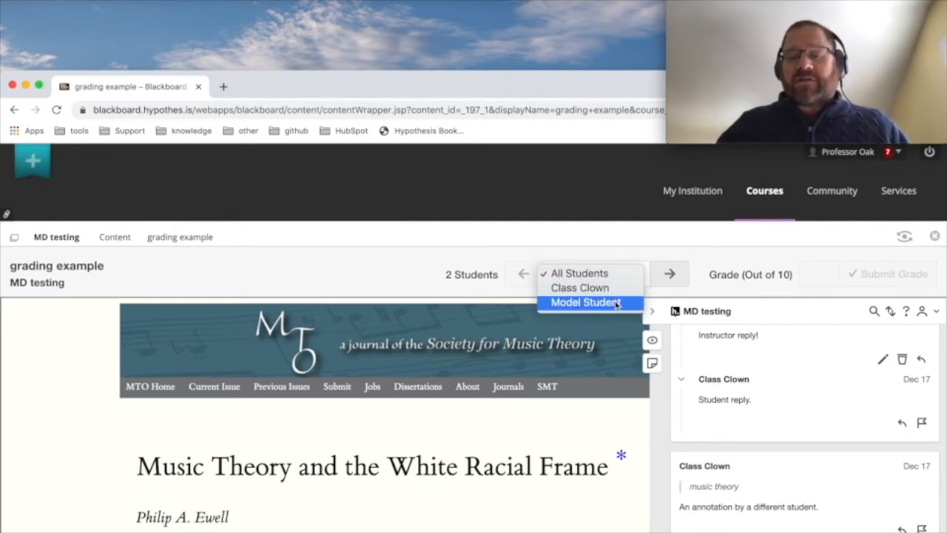
# Select Model Student, enter a grade of 6 out of 10, and reopen the student list
pyautogui.click(585, 302)
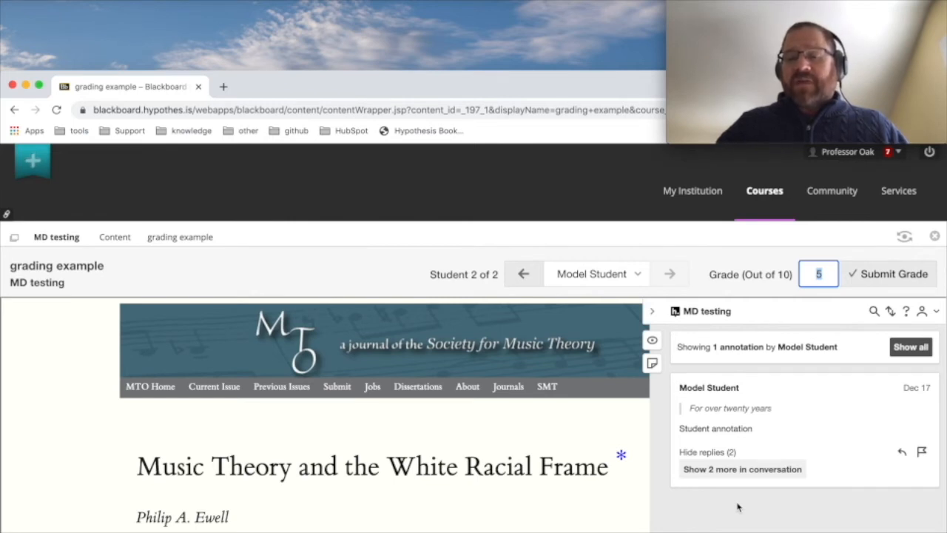
pyautogui.moveTo(802, 451)
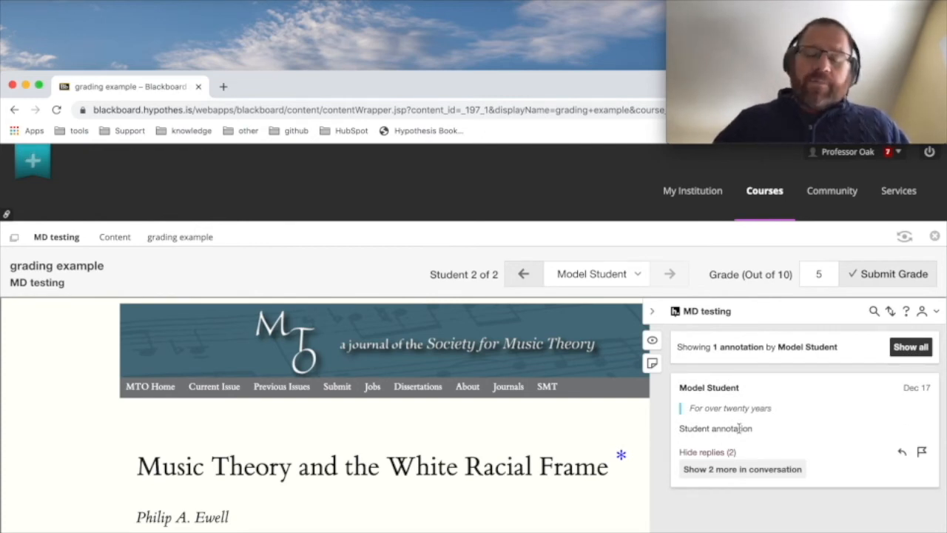
pyautogui.click(818, 274)
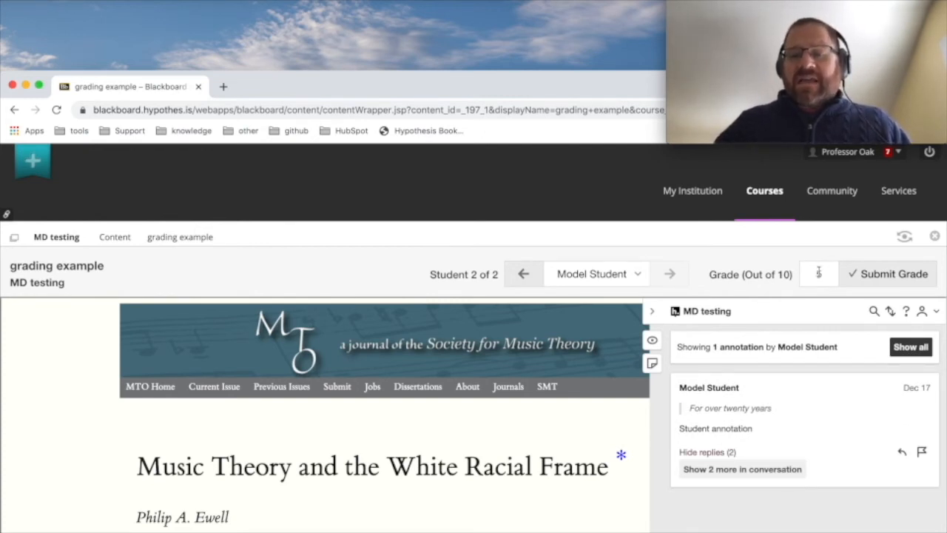
pyautogui.write('6')
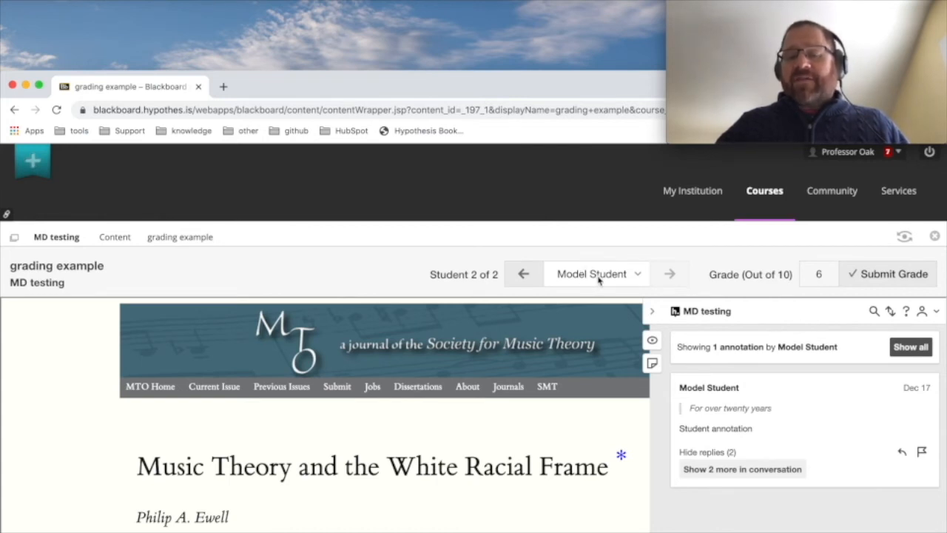
pyautogui.click(596, 273)
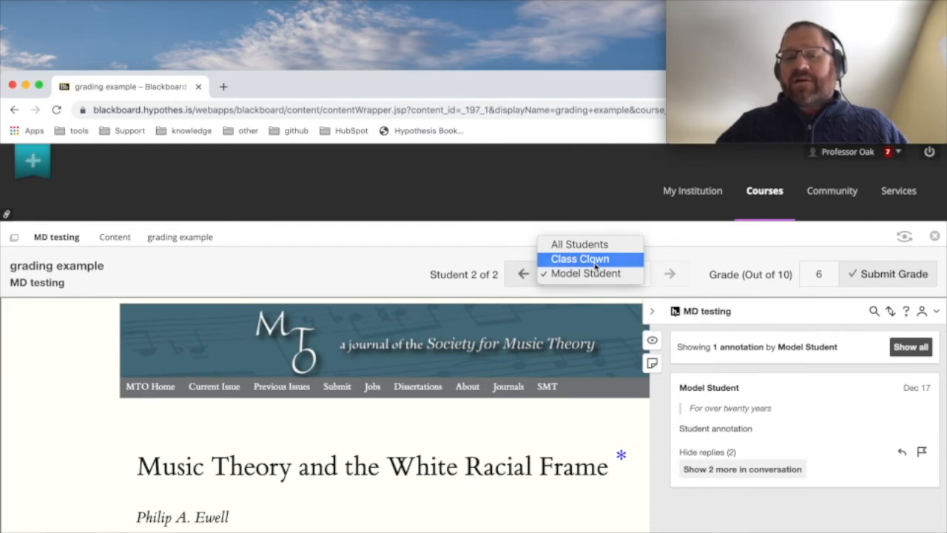
# Switch grading to Class Clown and enter their grade of 10 out of 10
pyautogui.click(579, 259)
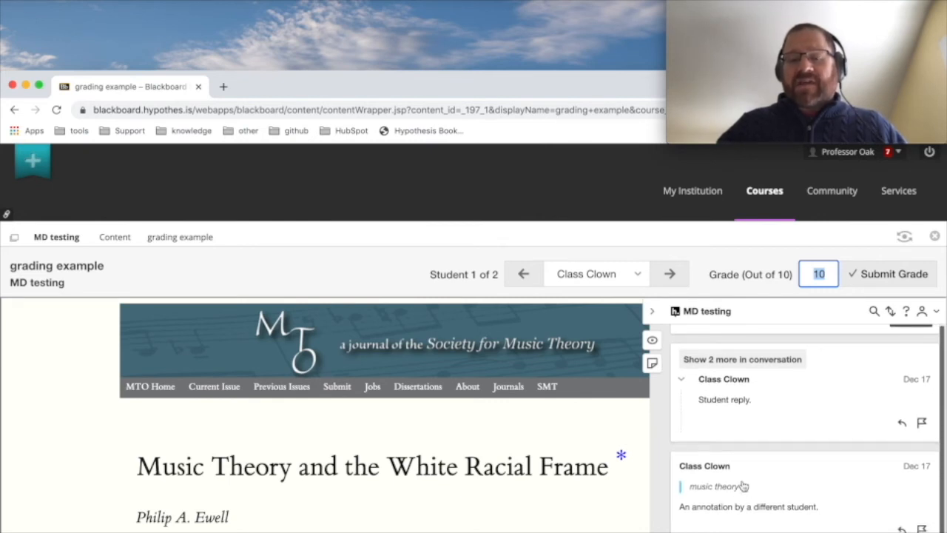
pyautogui.moveTo(757, 414)
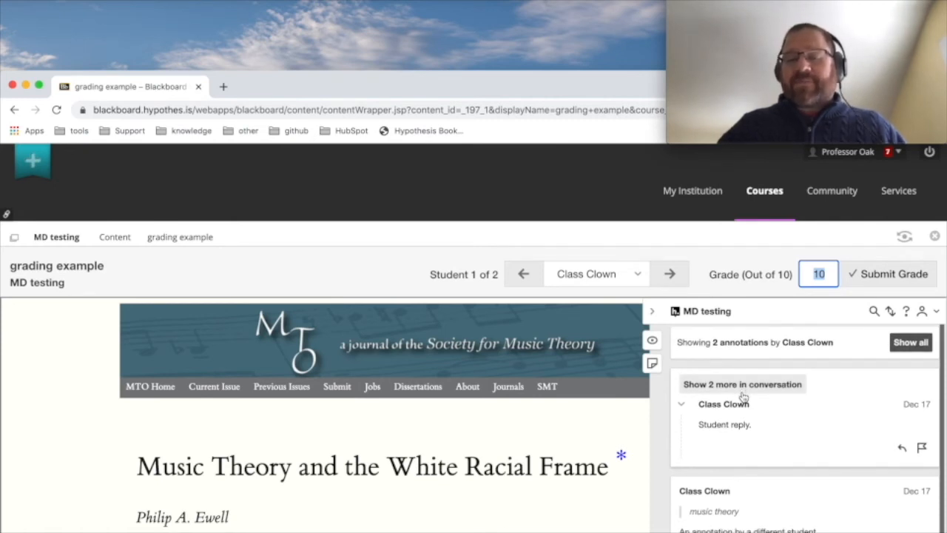
pyautogui.click(819, 273)
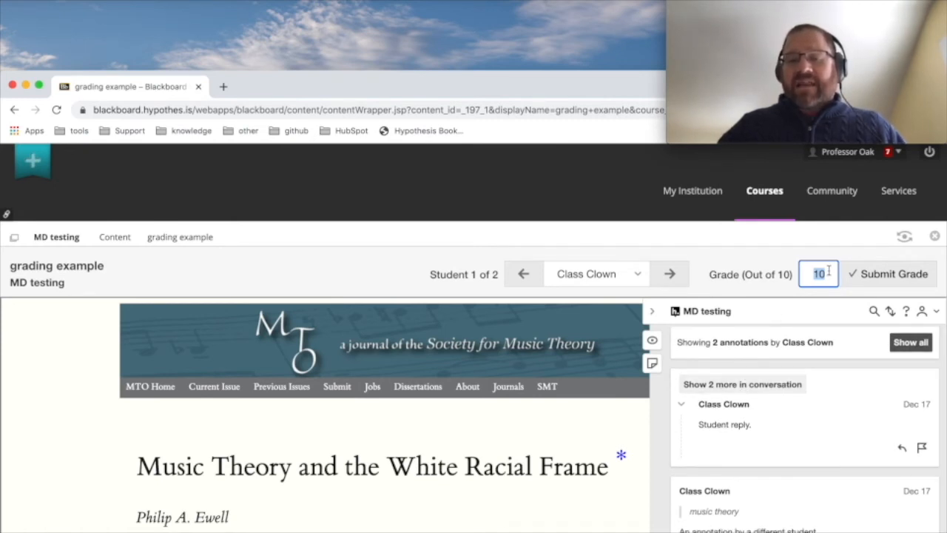
pyautogui.write('1')
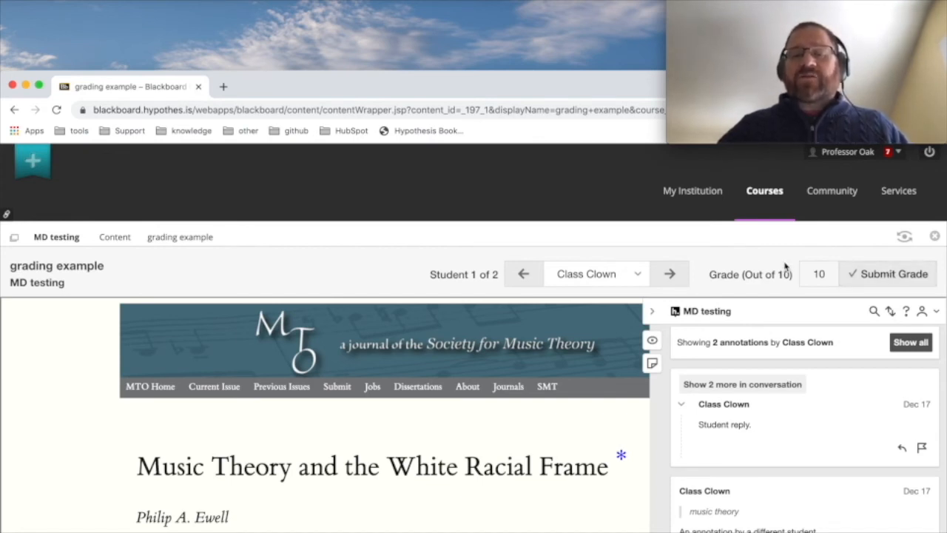
pyautogui.moveTo(779, 265)
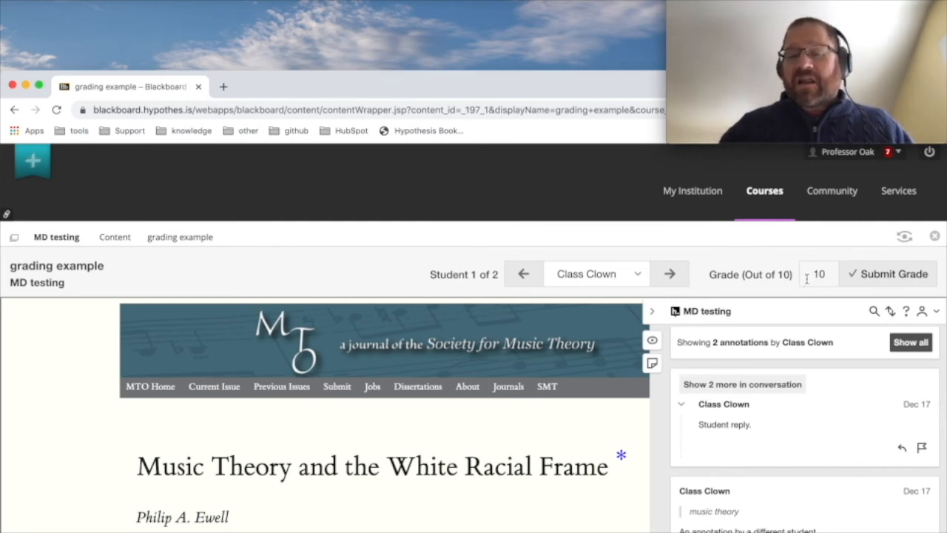
# Type 9 as Class Clown's new grade out of 10
pyautogui.write('9')
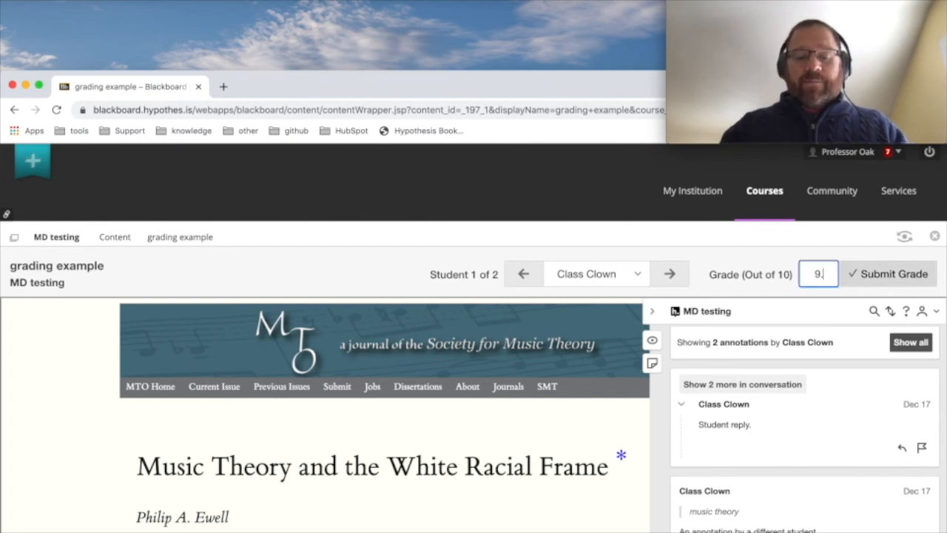